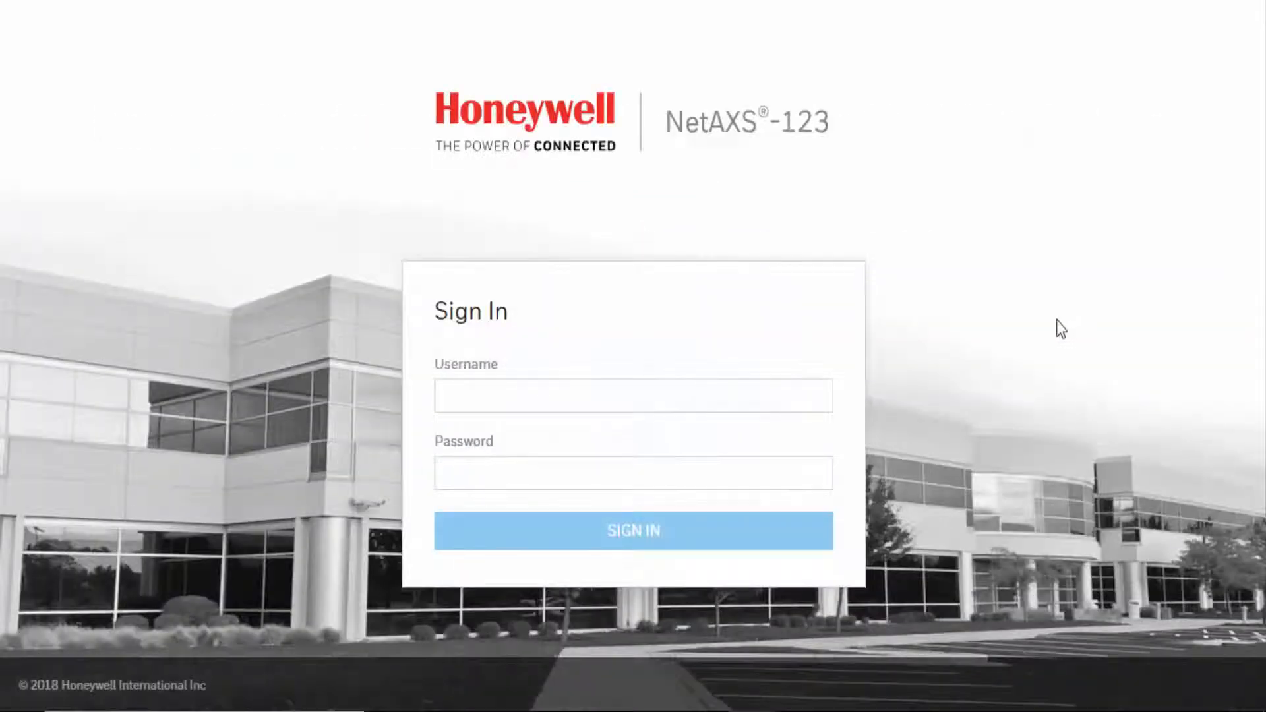
Sign in to the NetAXS-123 web interface with the administrator credentials
{"action": "left_click", "coordinate": [633, 395]}
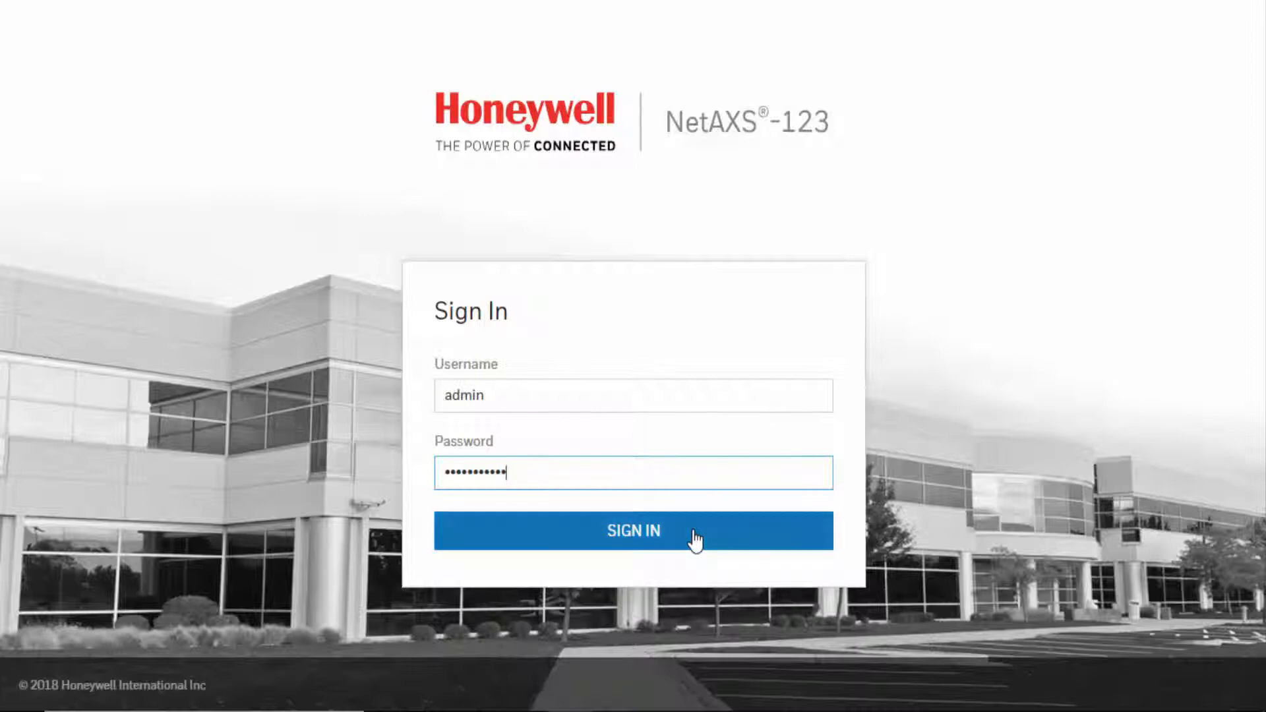
{"action": "left_click", "coordinate": [633, 532]}
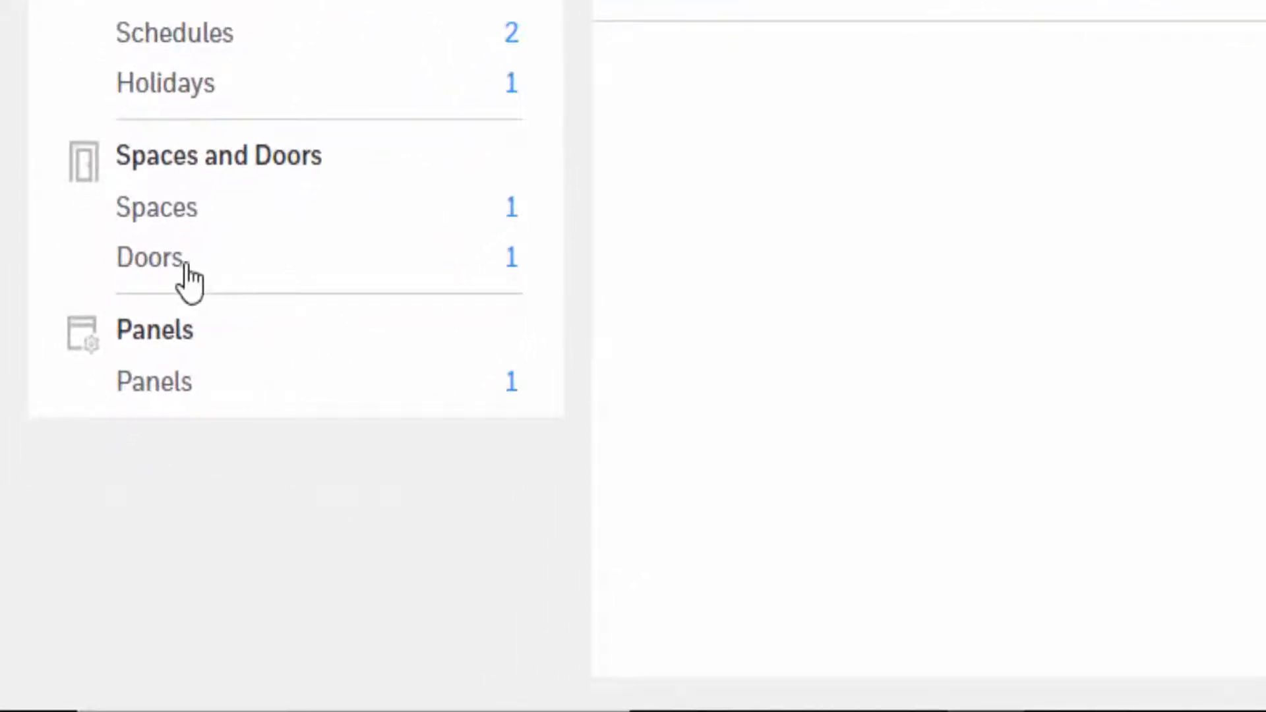
Show the Panels list to reach the primary panel's configuration settings
{"action": "left_click", "coordinate": [153, 382]}
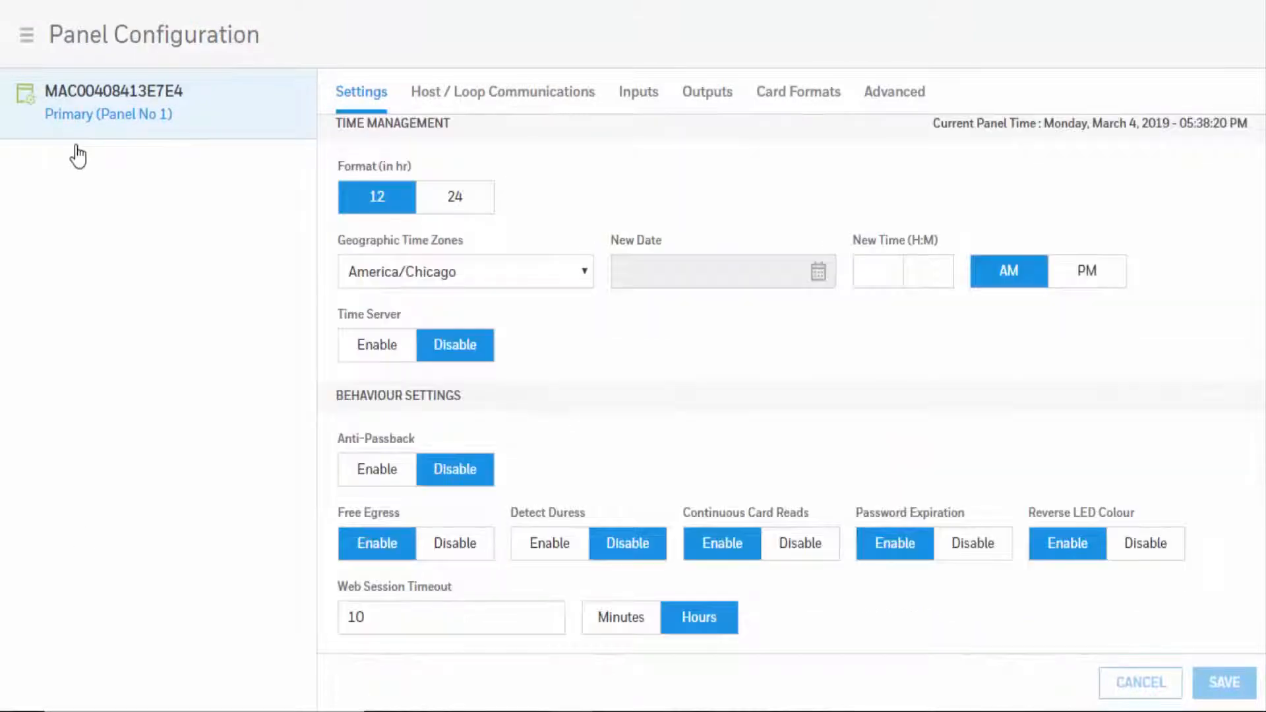
Set Password Expiration to Disable, accept the warning, and save until 'Successfully Saved!' appears
{"action": "scroll", "scroll_direction": "down", "scroll_amount": 3}
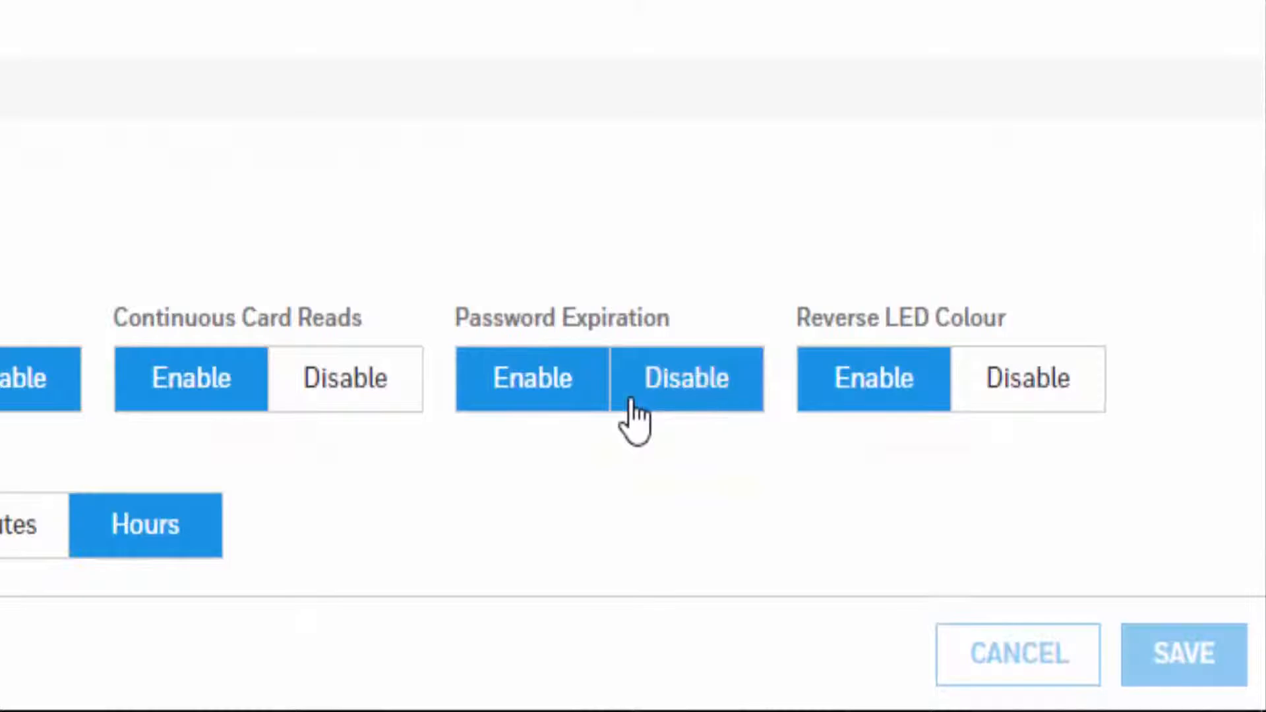
{"action": "left_click", "coordinate": [686, 379]}
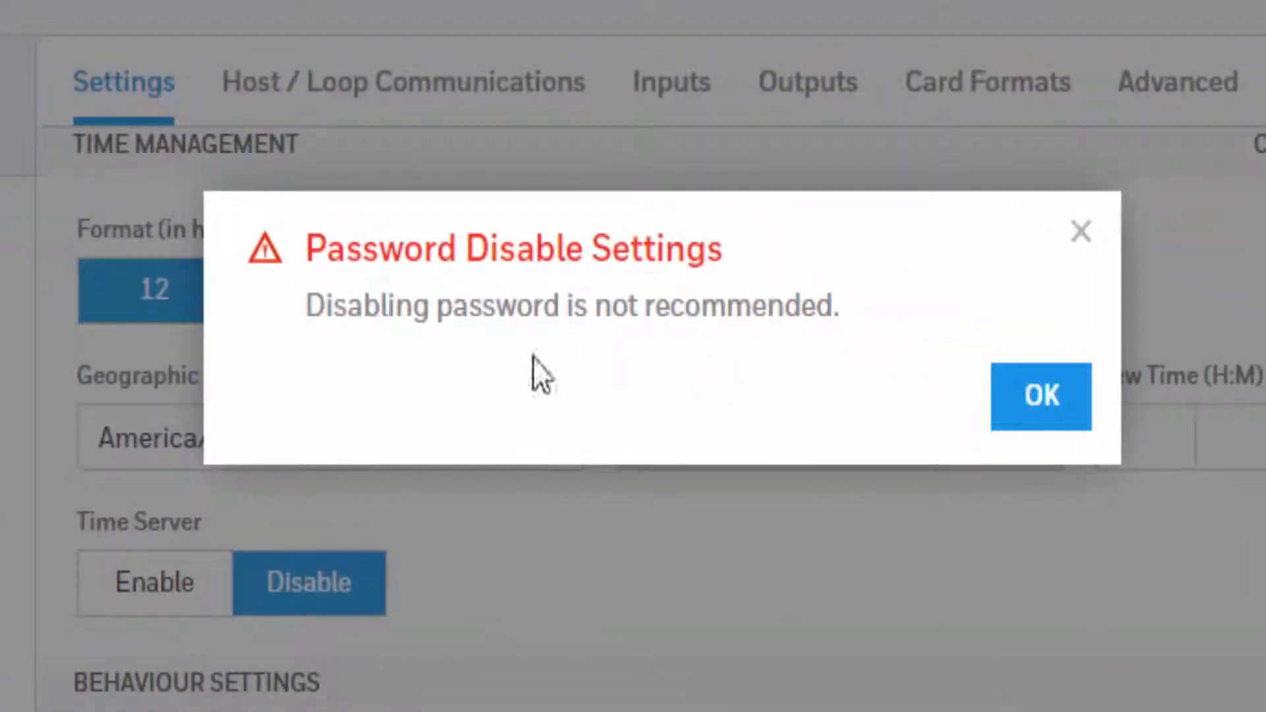
{"action": "left_click", "coordinate": [1041, 397]}
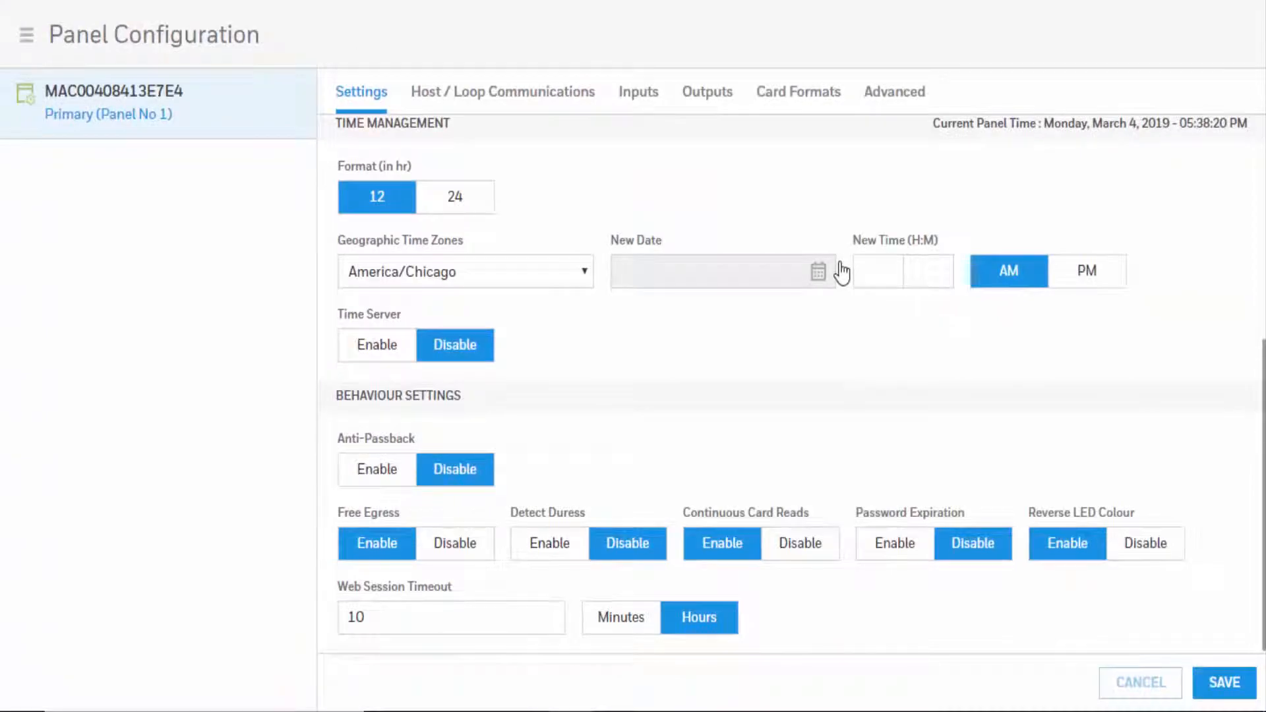
{"action": "left_click", "coordinate": [1224, 681]}
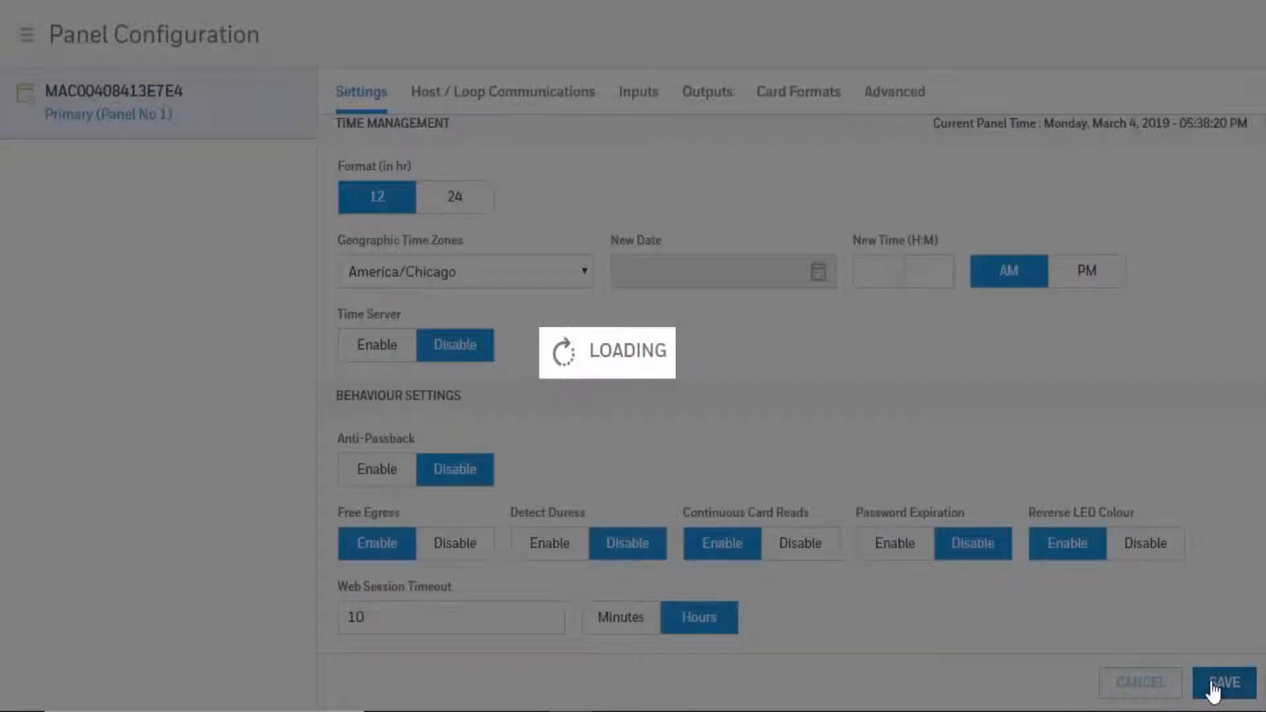
{"action": "left_click", "coordinate": [1221, 682]}
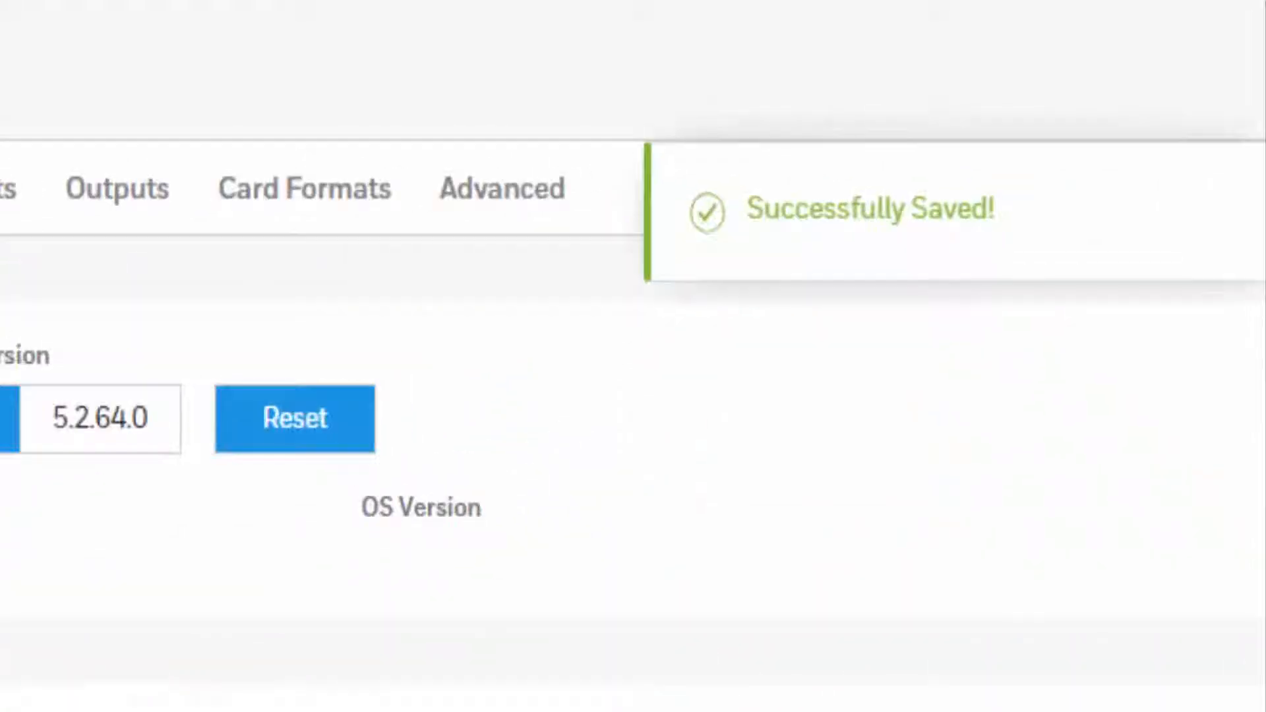